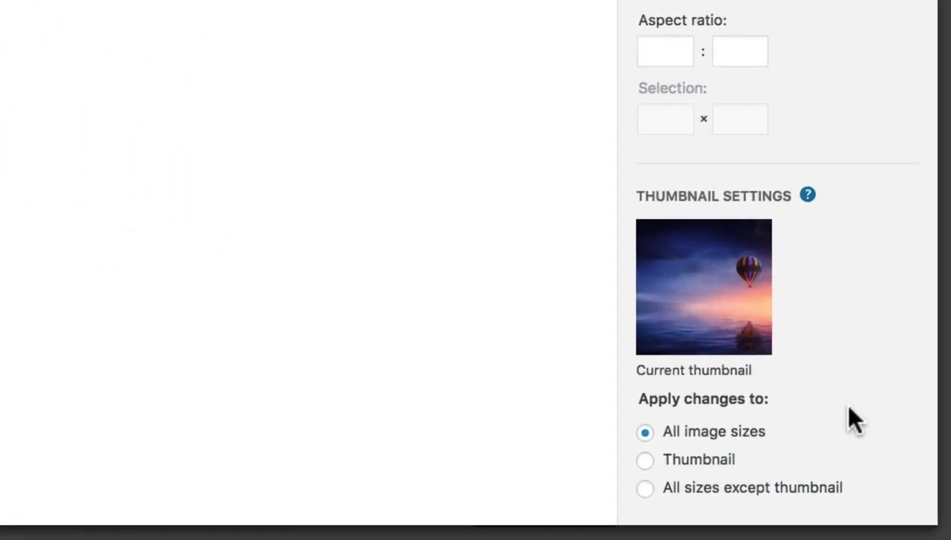
Step: Restrict the image edits to the Thumbnail size under 'Apply changes to'
click(645, 459)
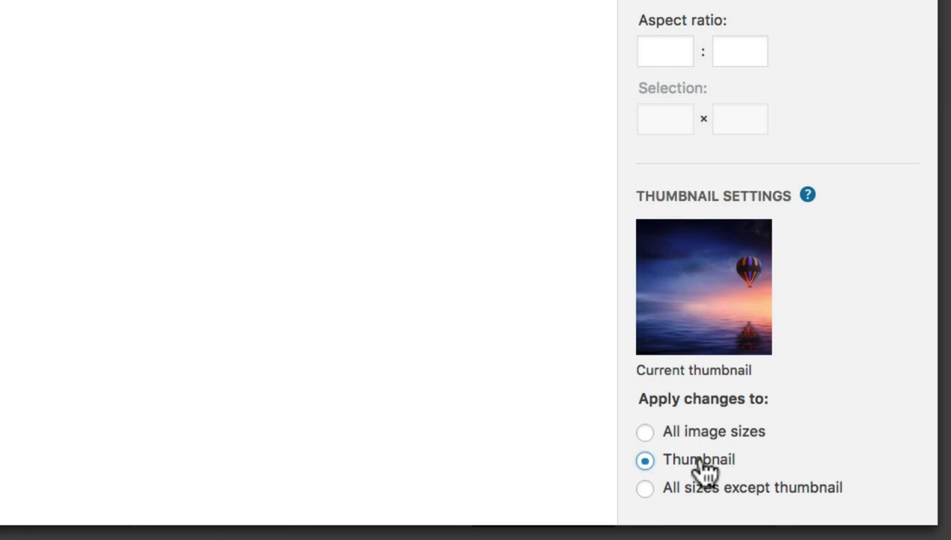
mouse_move(675, 189)
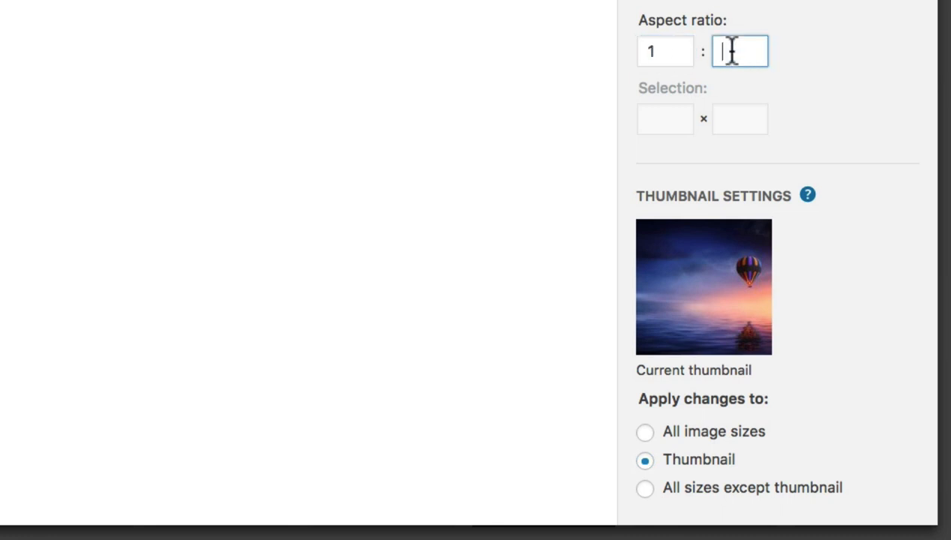
Step: Crop the balloon thumbnail to a 1:1 square around the balloon and save it
text(1)
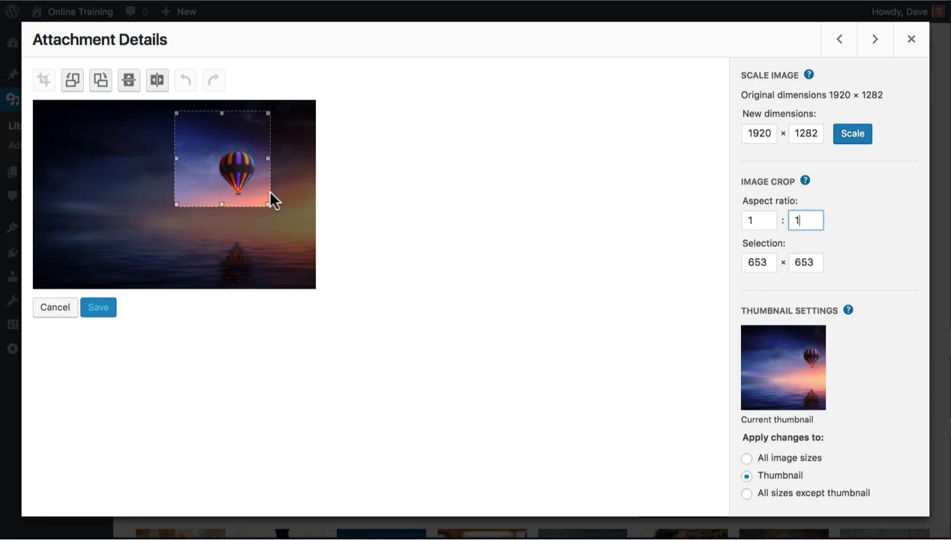
drag(268, 203, 291, 228)
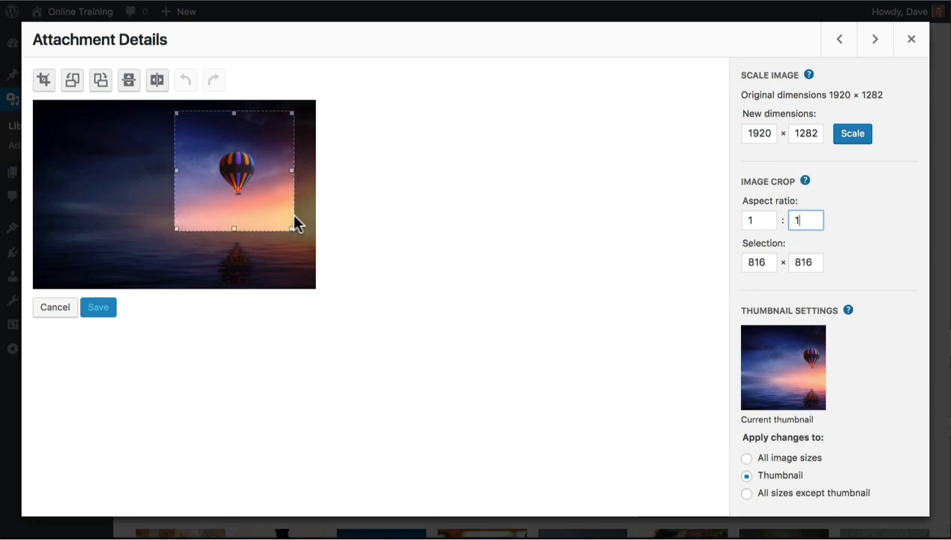
click(186, 79)
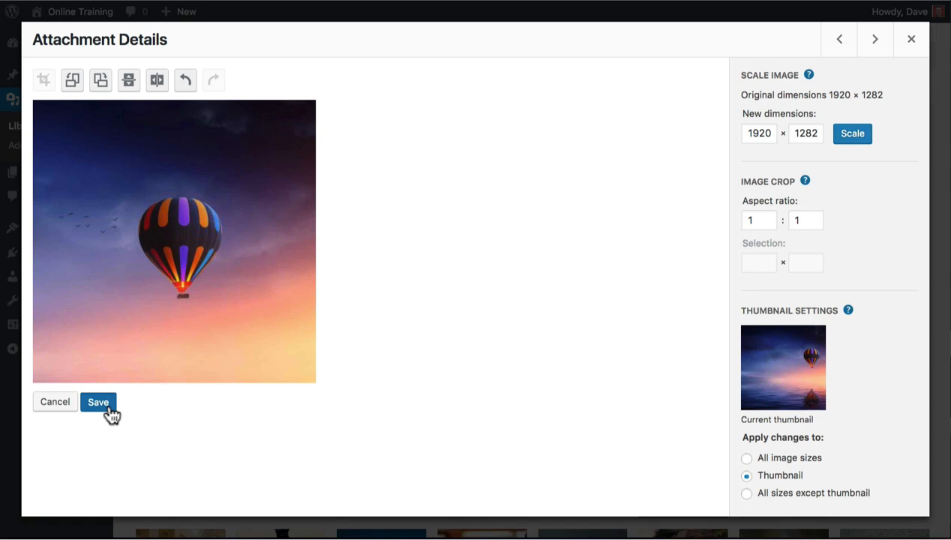
click(98, 402)
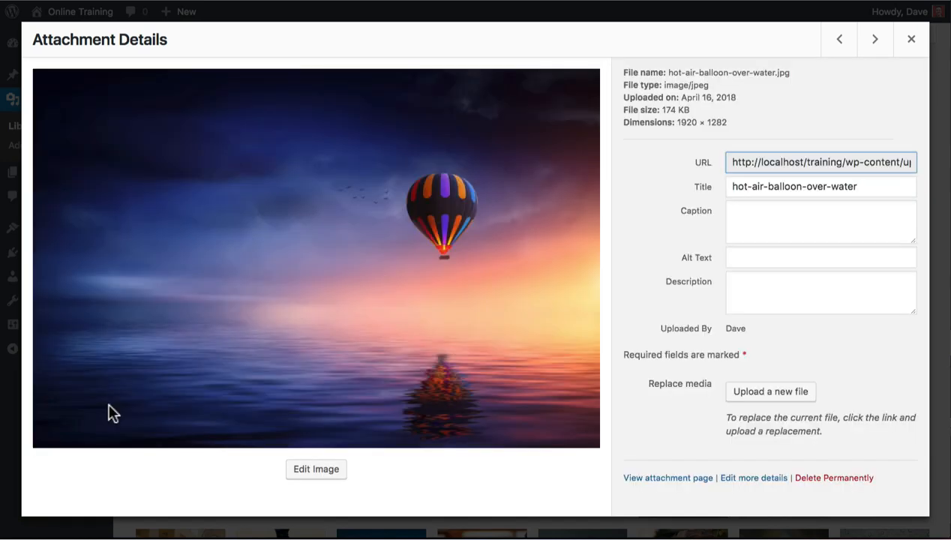